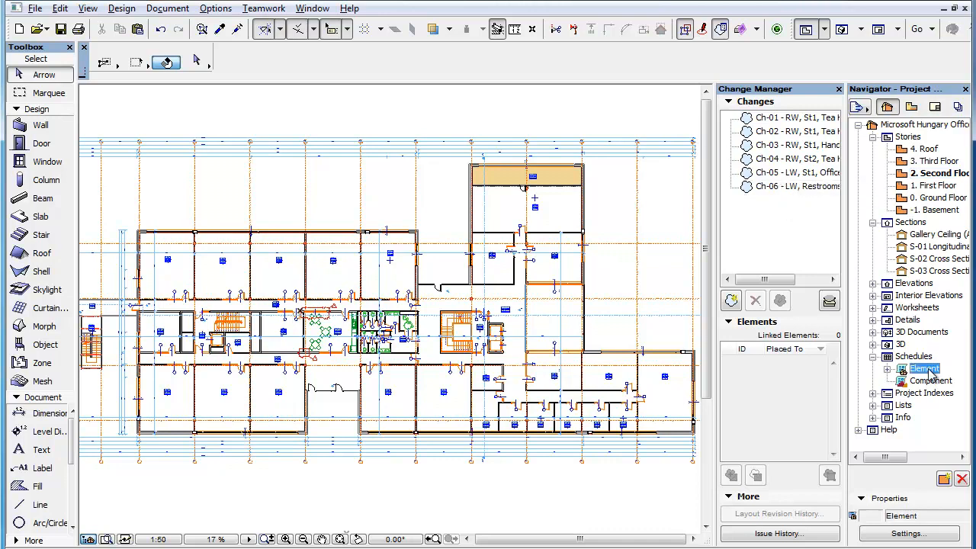
Step: Expand the Element schedules and bring up the context menu for PW-01 Partition Walls
left_click(929, 381)
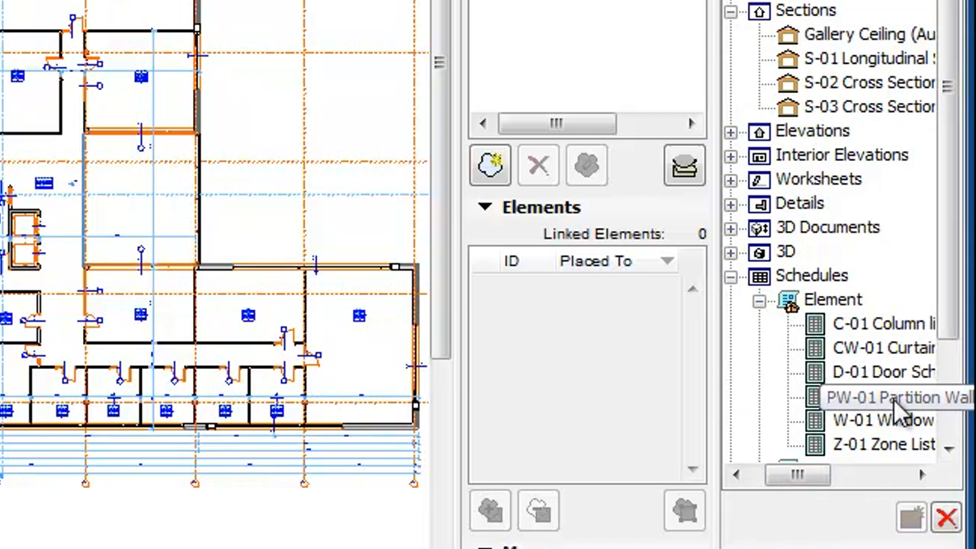
right_click(900, 396)
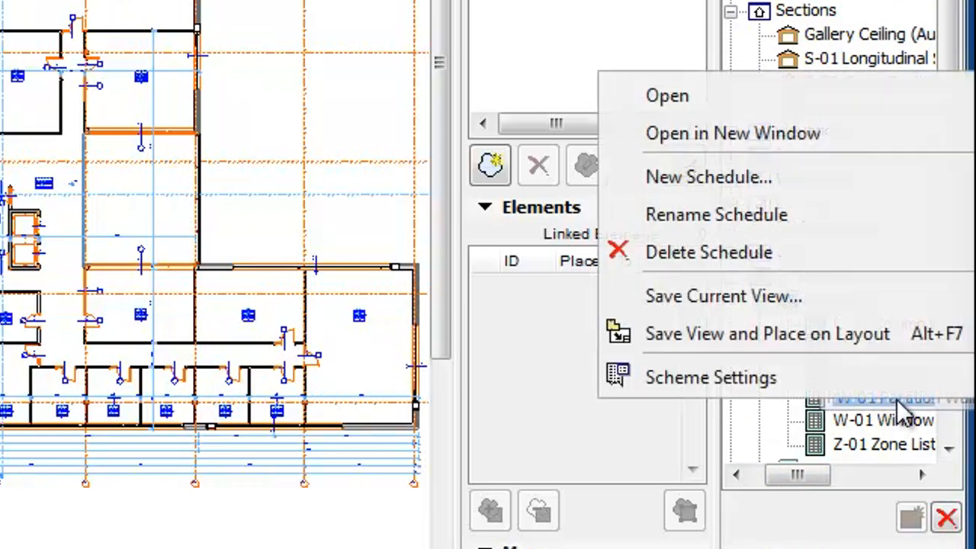
mouse_move(912, 391)
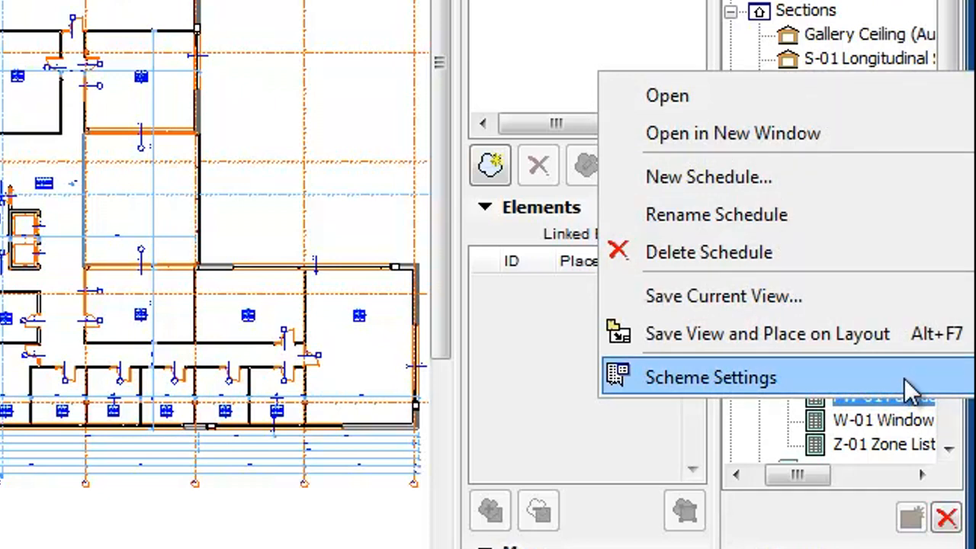
Step: Enter Scheme Settings for PW-01 Partition Walls and add a second criterion row
left_click(711, 379)
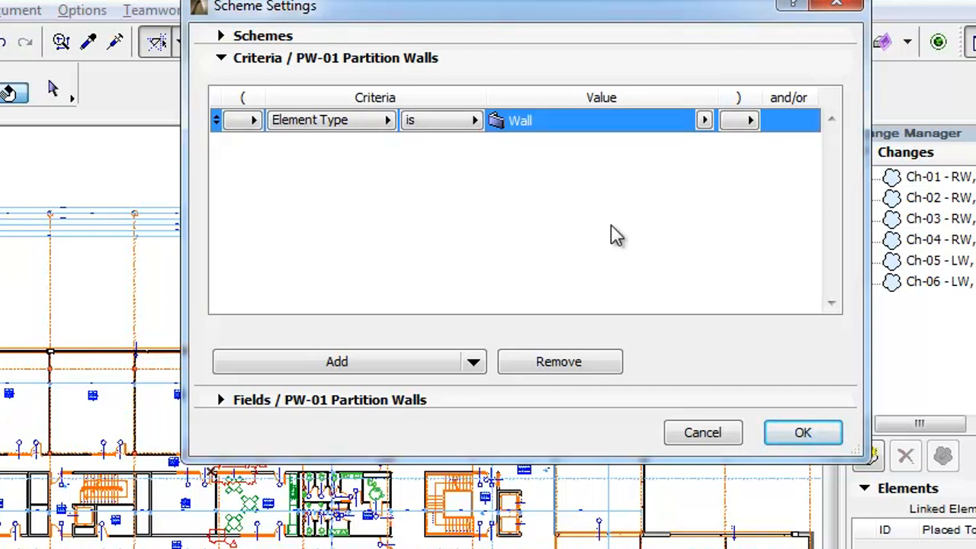
left_click(336, 361)
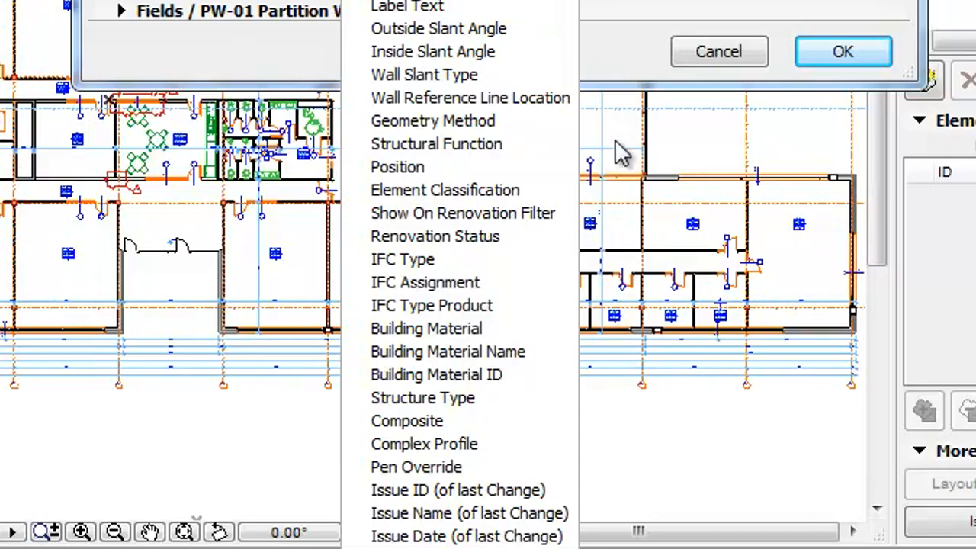
mouse_move(582, 442)
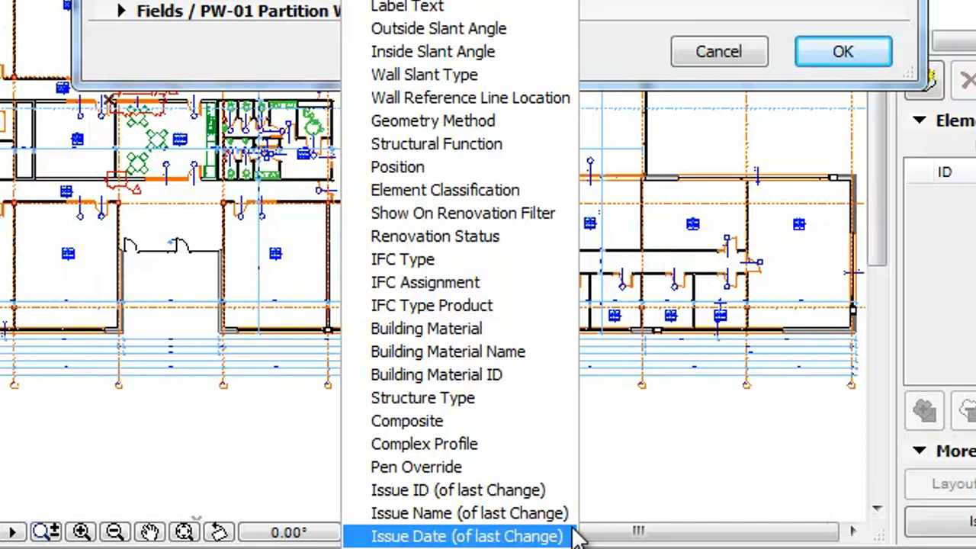
mouse_move(470, 513)
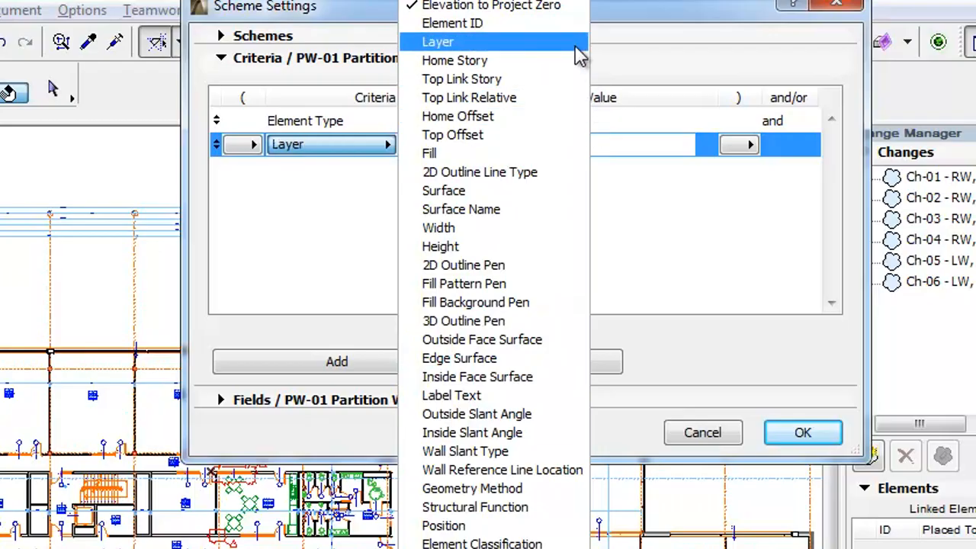
Step: Set Layer is Interior - Partition and Home Story is first or second floor, joined by 'or'
left_click(438, 41)
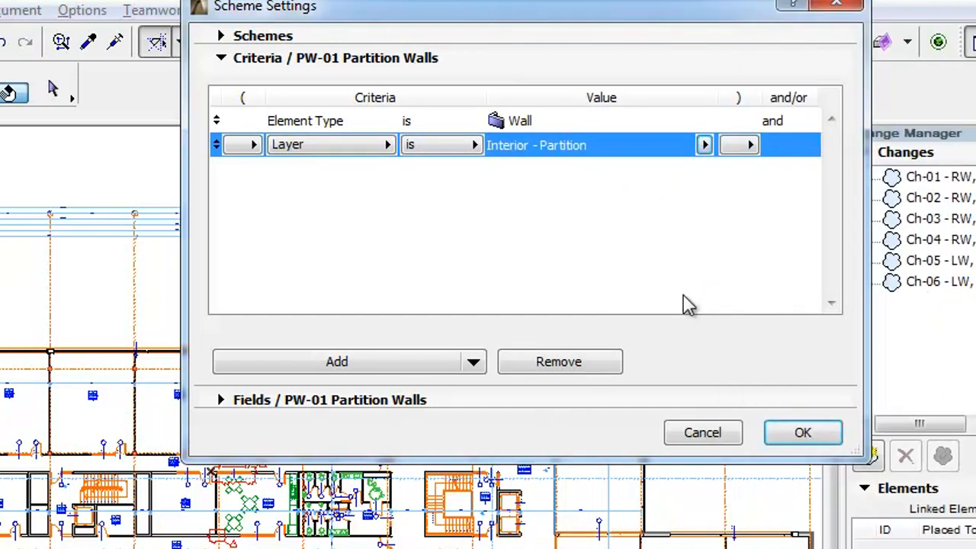
left_click(336, 361)
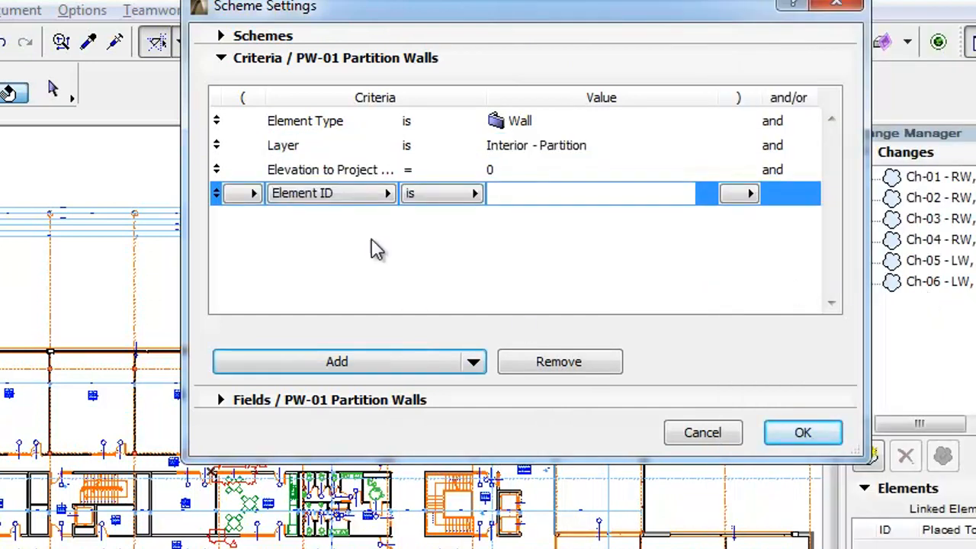
left_click(332, 193)
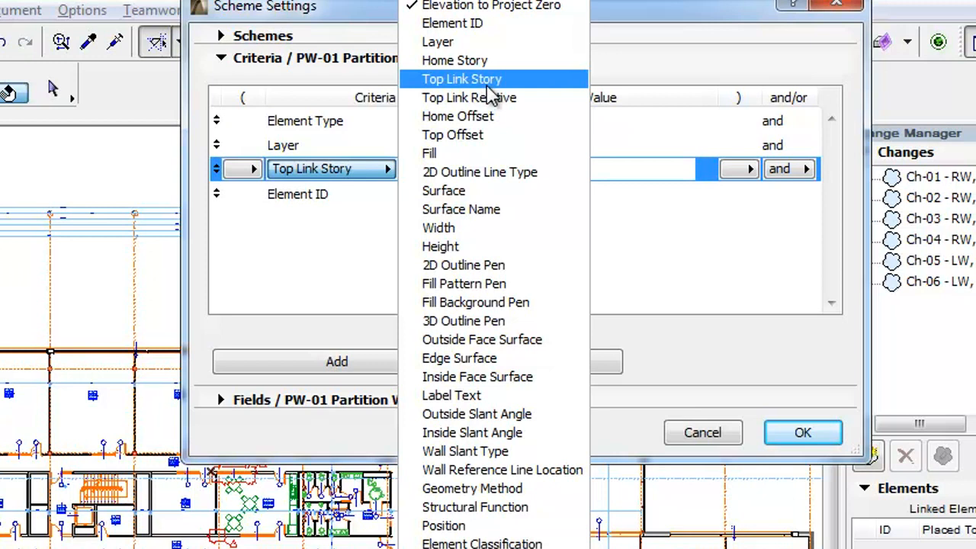
left_click(452, 134)
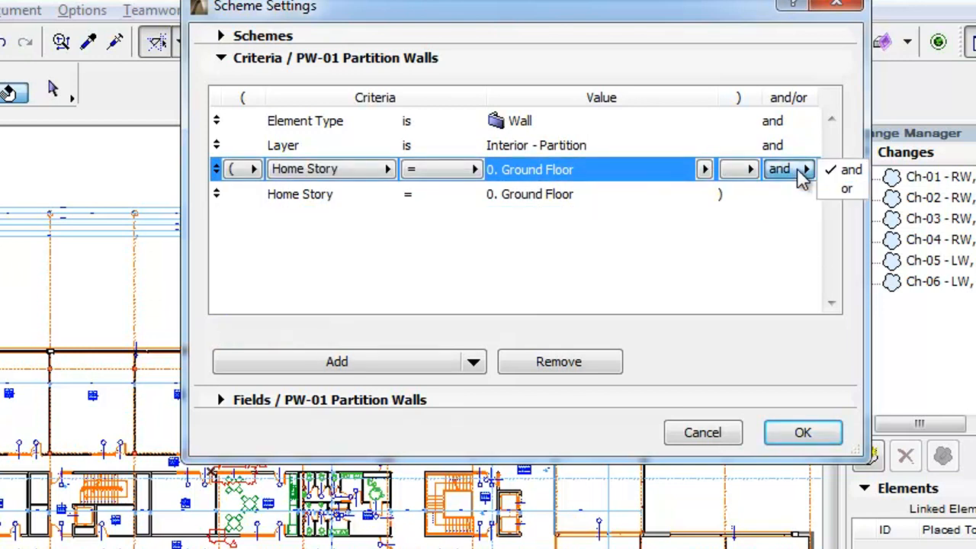
left_click(846, 187)
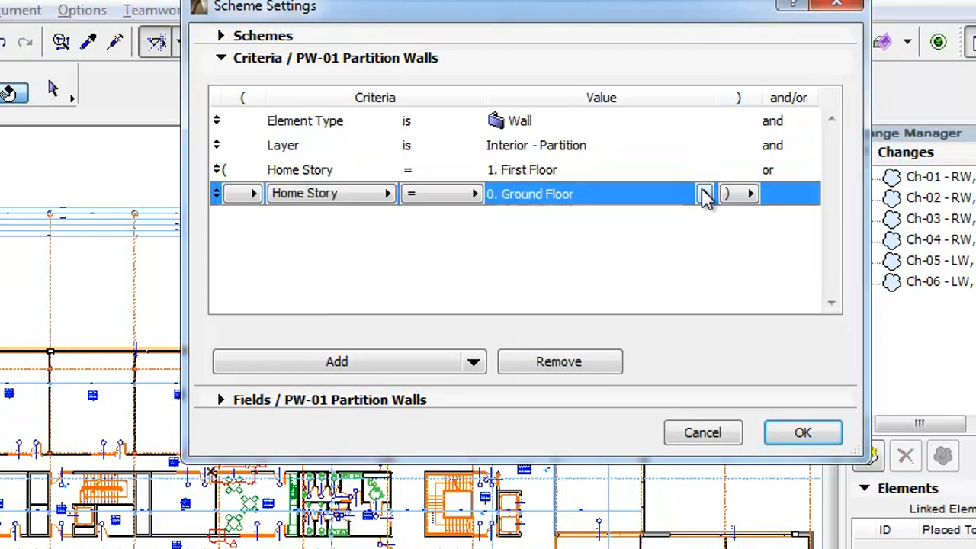
left_click(704, 193)
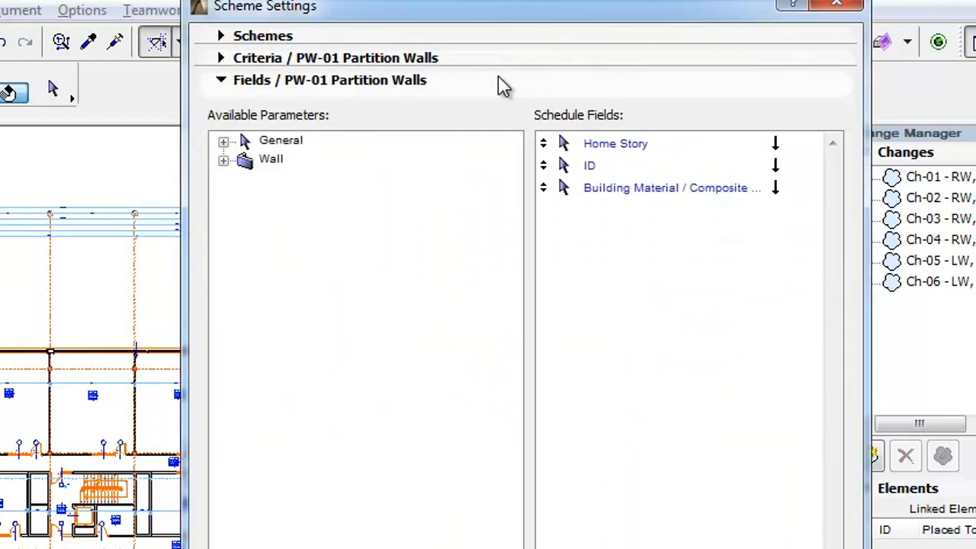
mouse_move(702, 171)
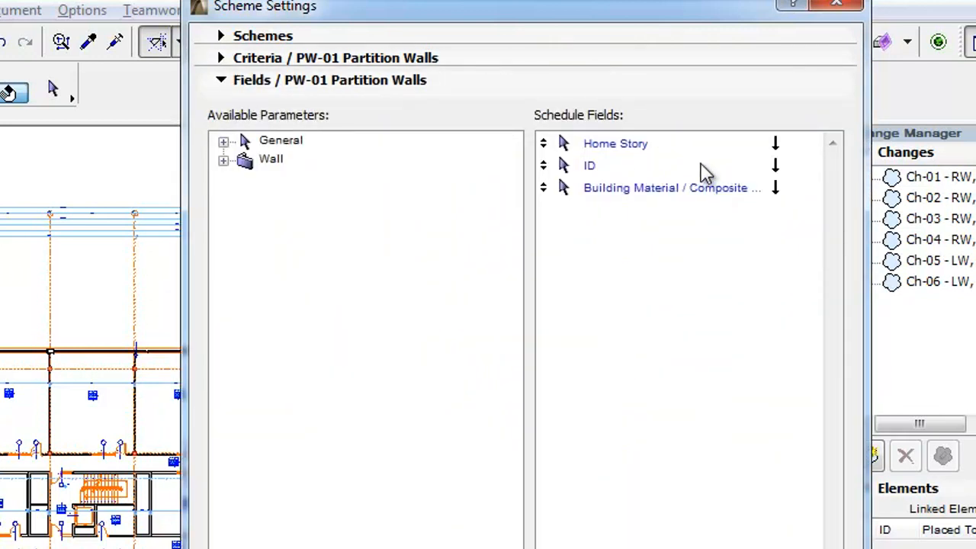
Step: Choose the insertion point and add Linked Changes from the General parameters to the schedule fields
left_click(671, 188)
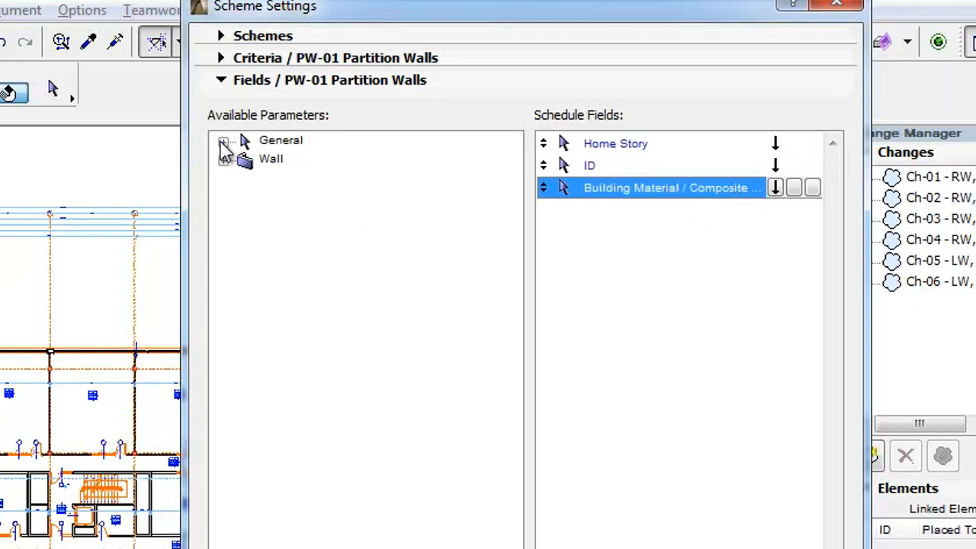
left_click(223, 144)
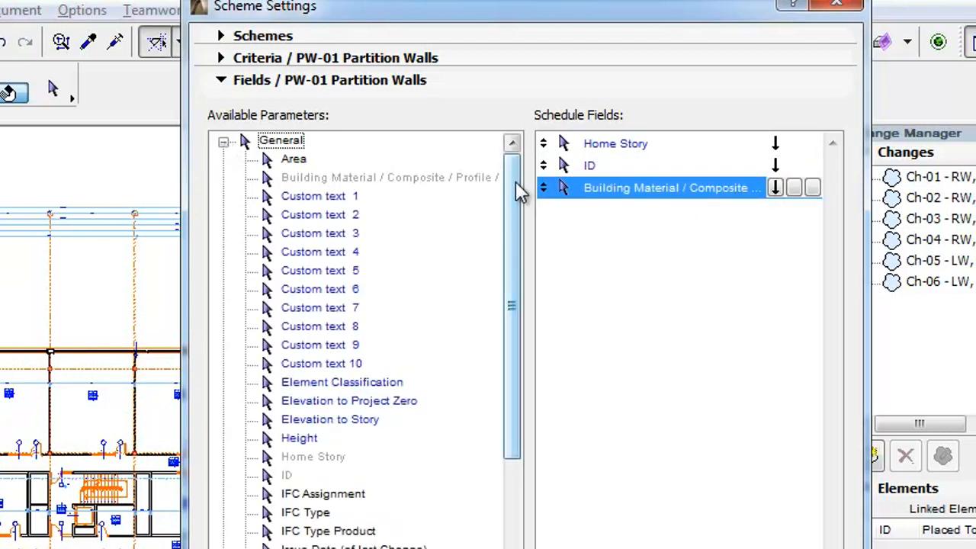
scroll("down", 3)
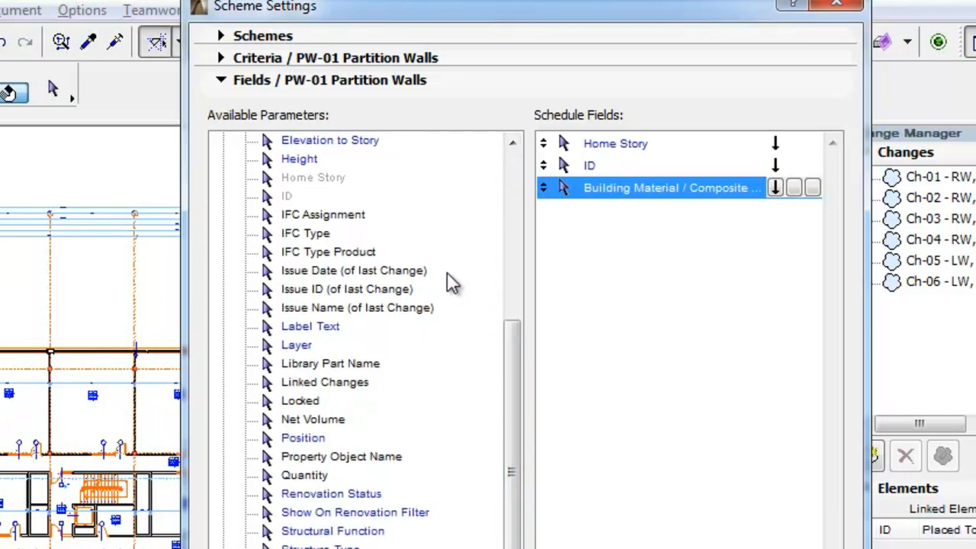
left_click(354, 269)
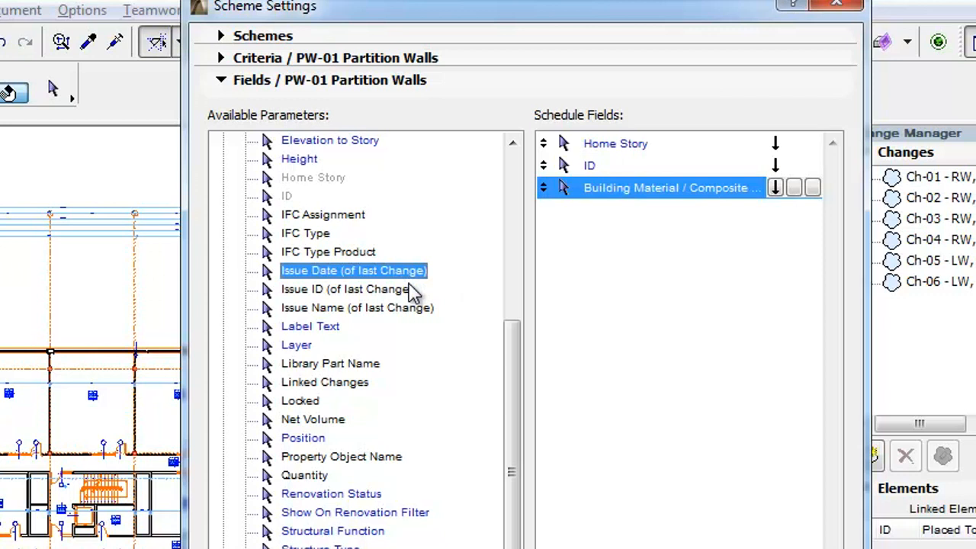
left_click(357, 308)
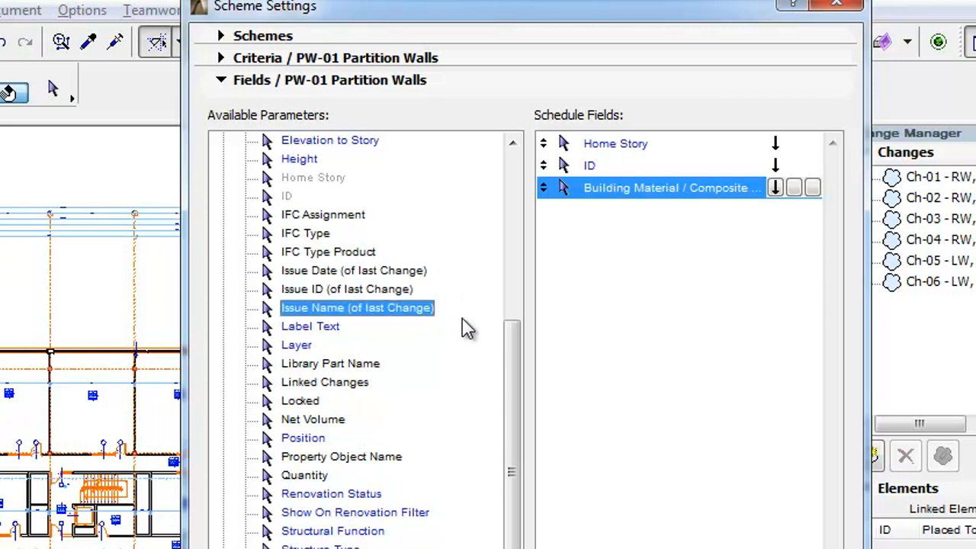
left_click(325, 381)
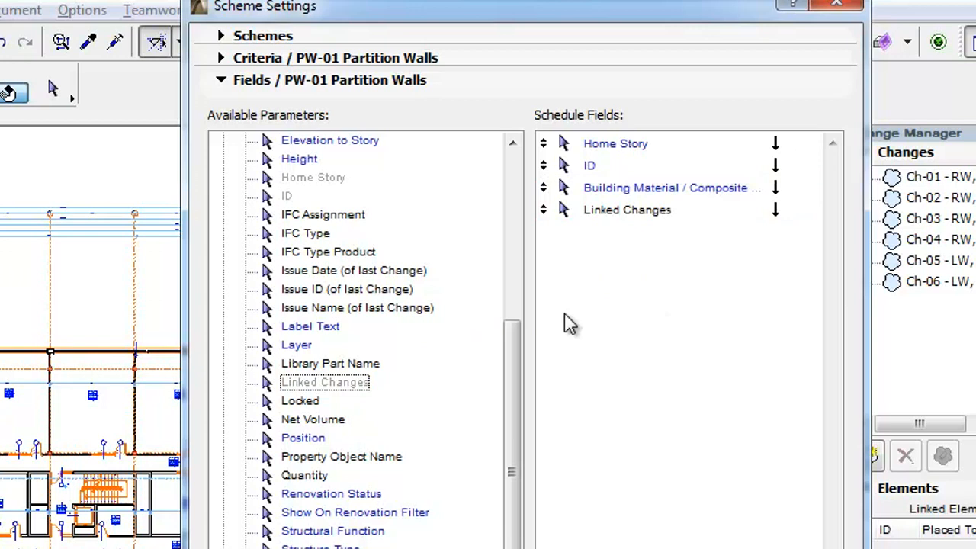
Step: Add Issue ID, Issue Name and Issue Date as the last schedule fields
double_click(347, 289)
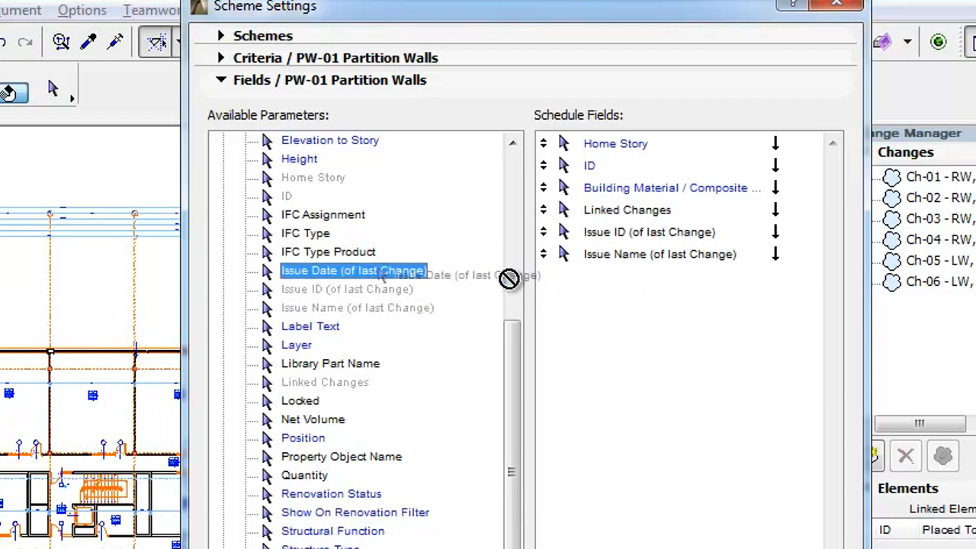
left_click_drag(353, 269, 655, 276)
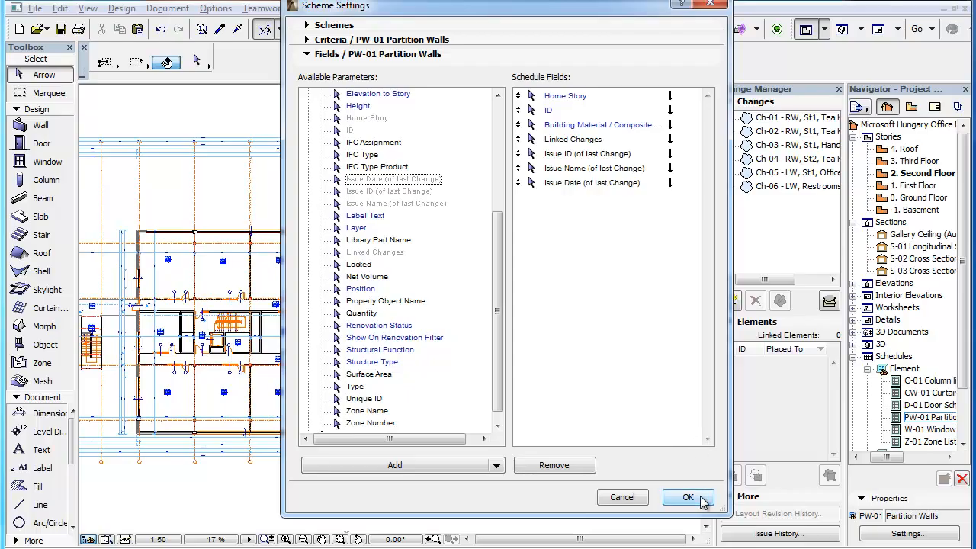
Step: Apply the scheme settings and view the schedule with Ch-01 to Ch-03 linked changes and issue columns
left_click(686, 497)
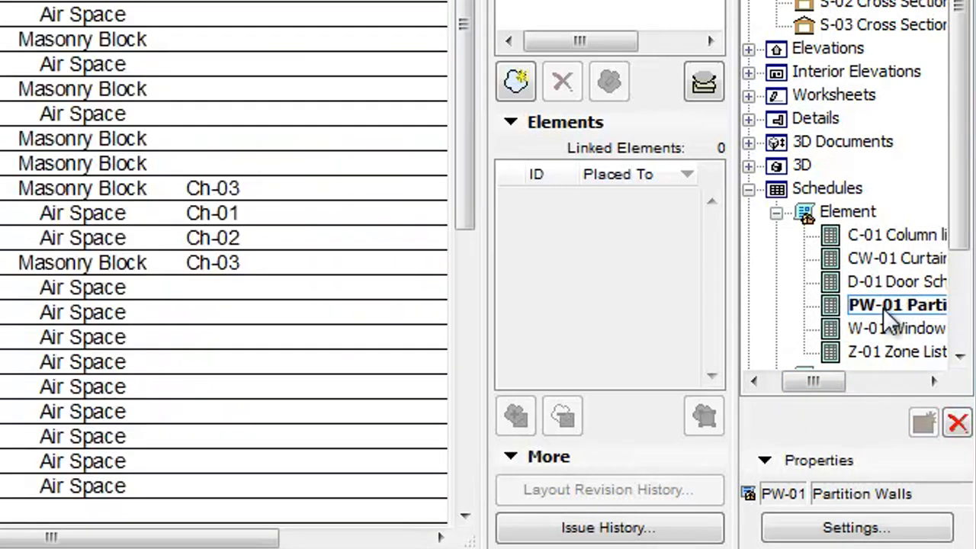
double_click(897, 305)
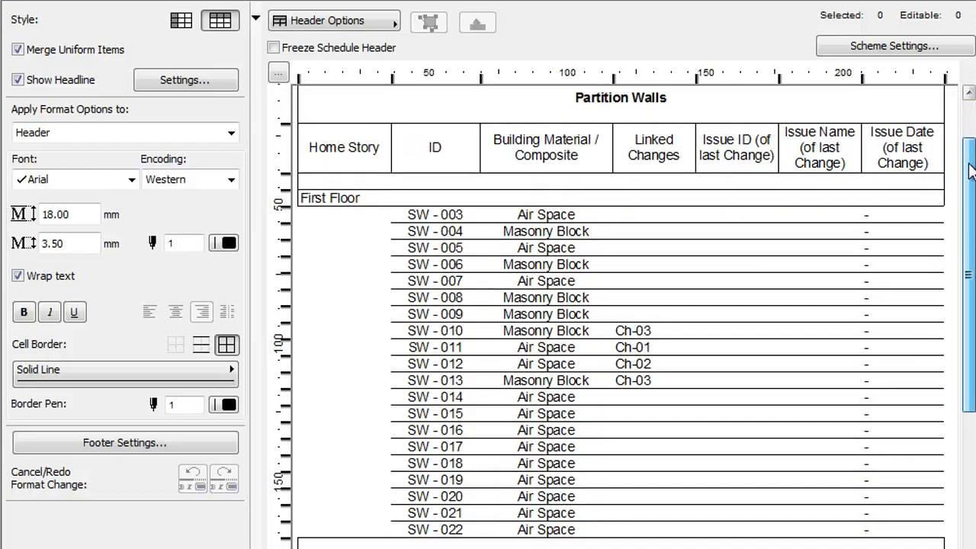
scroll("down", 3)
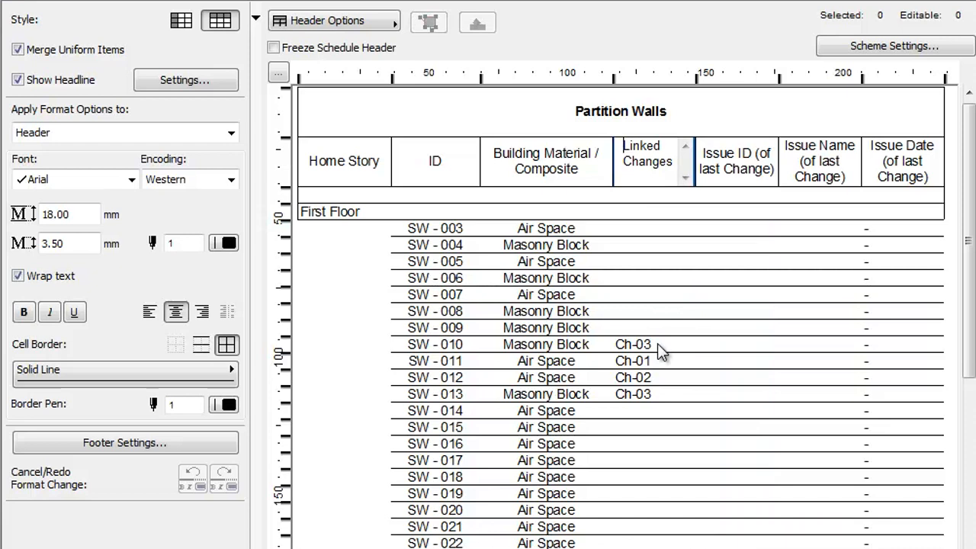
left_click(653, 162)
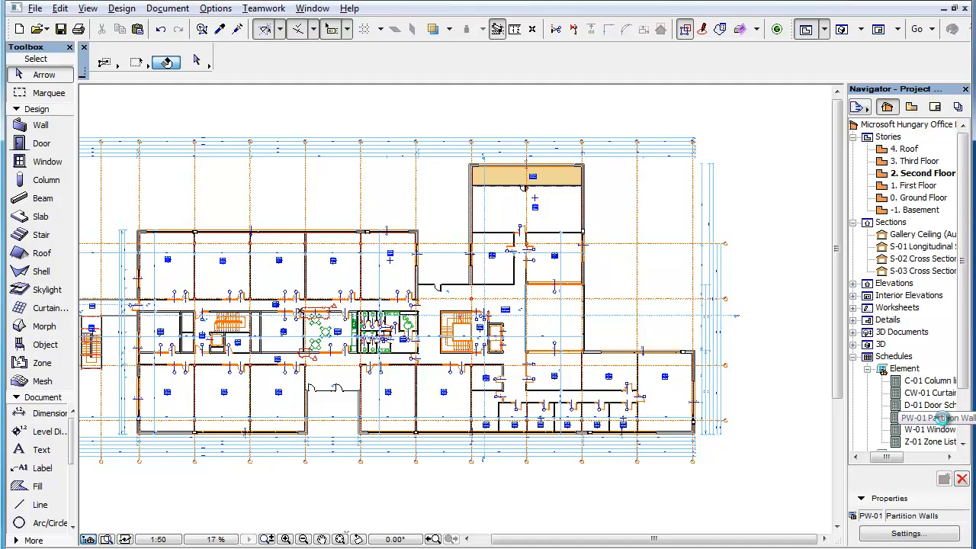
Step: Review Issue ID 02, Restrooms/Tea Kitchens and 4/29/2014 rows, including Ch-04 on Second Floor
double_click(930, 418)
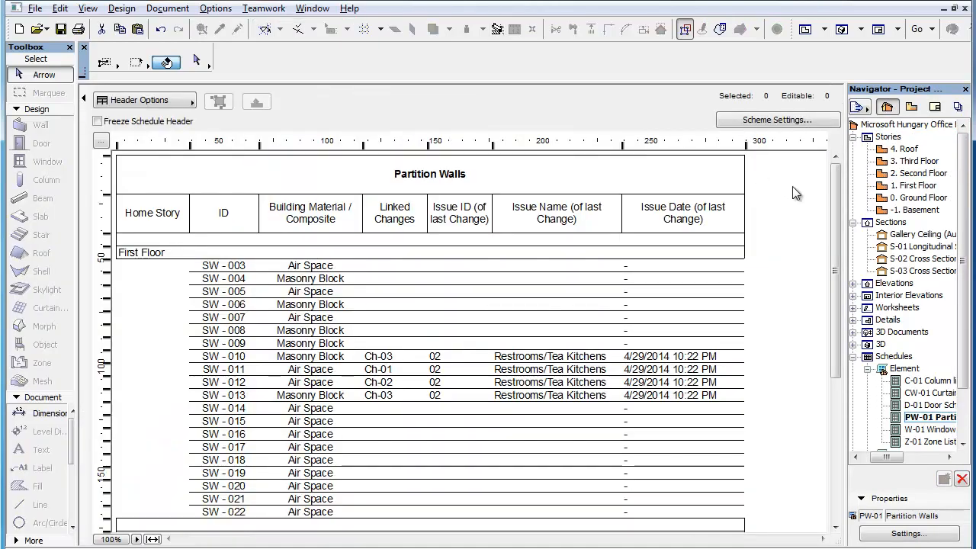
scroll("down", 3)
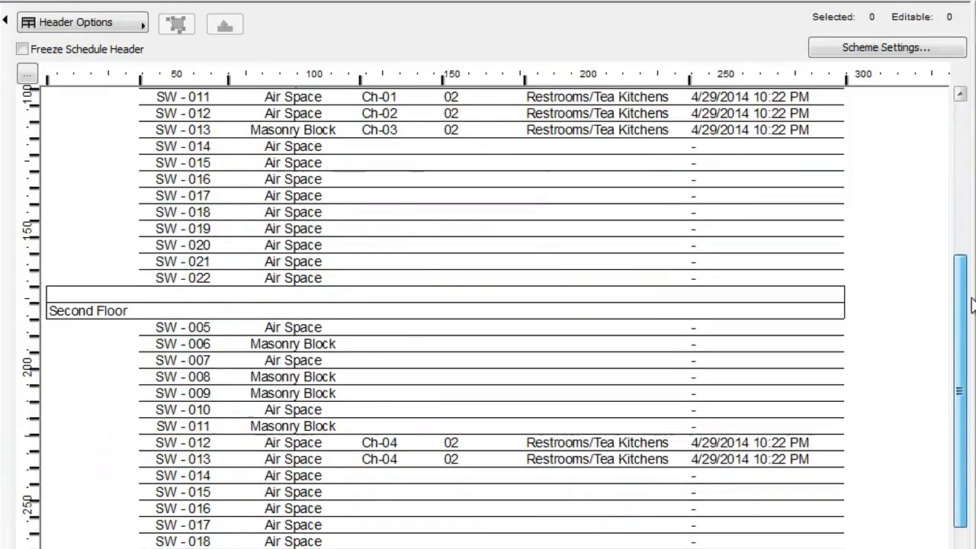
scroll("down", 3)
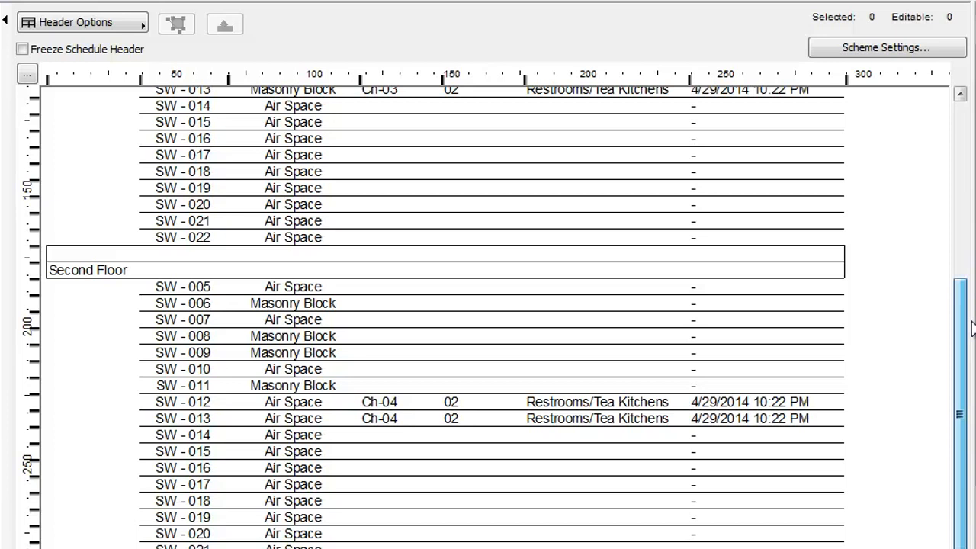